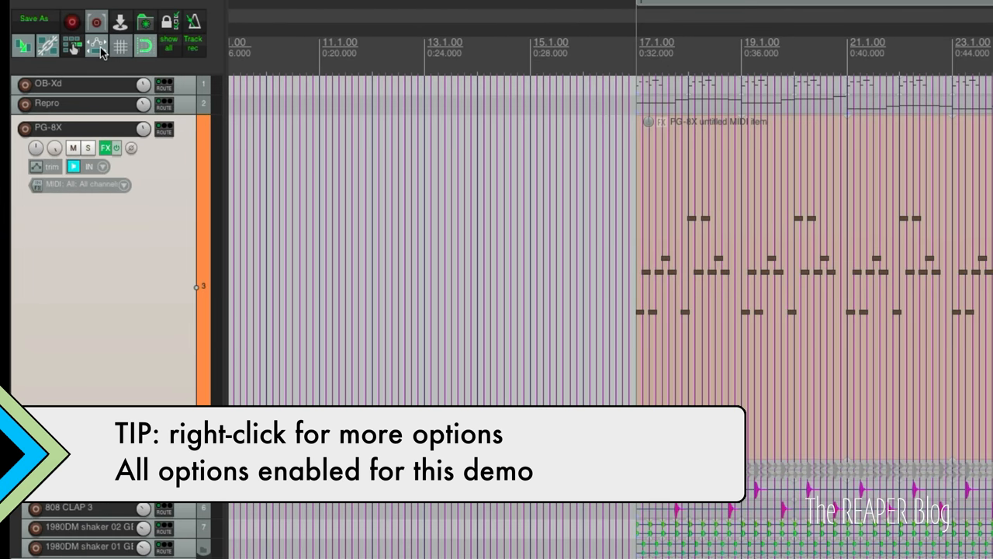
# - Turn on the toolbar toggle so envelope points move with media items
pyautogui.click(97, 46)
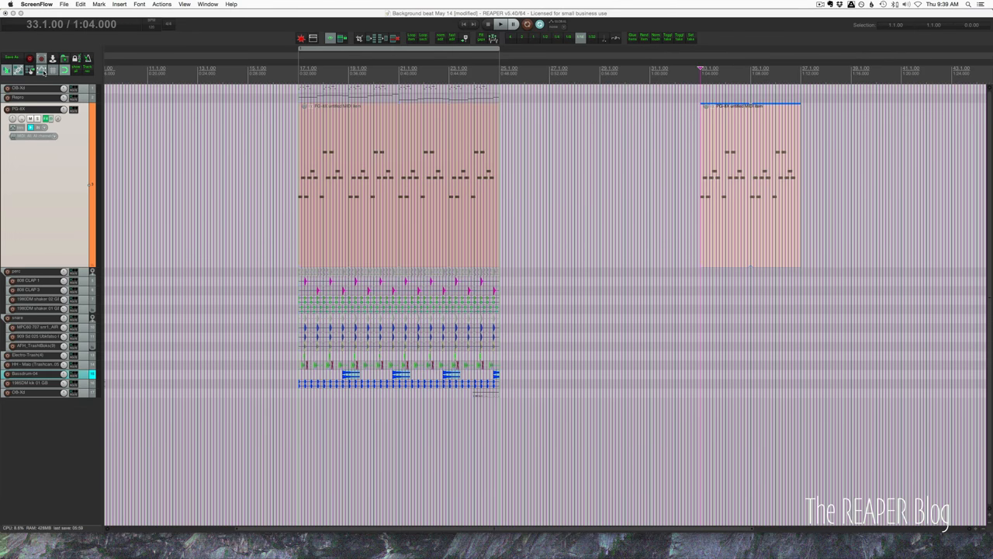
pyautogui.moveTo(233, 186)
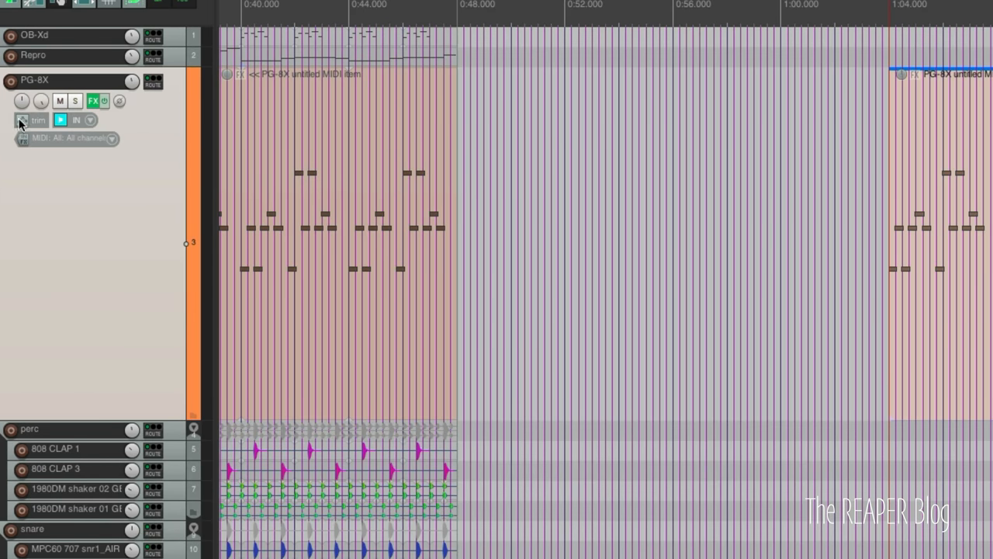
pyautogui.moveTo(28, 130)
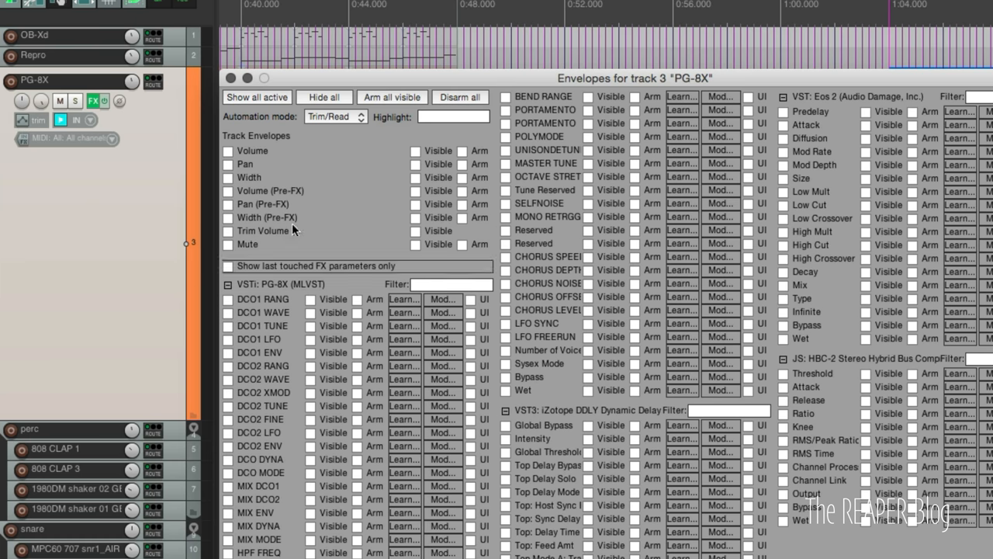
pyautogui.moveTo(303, 145)
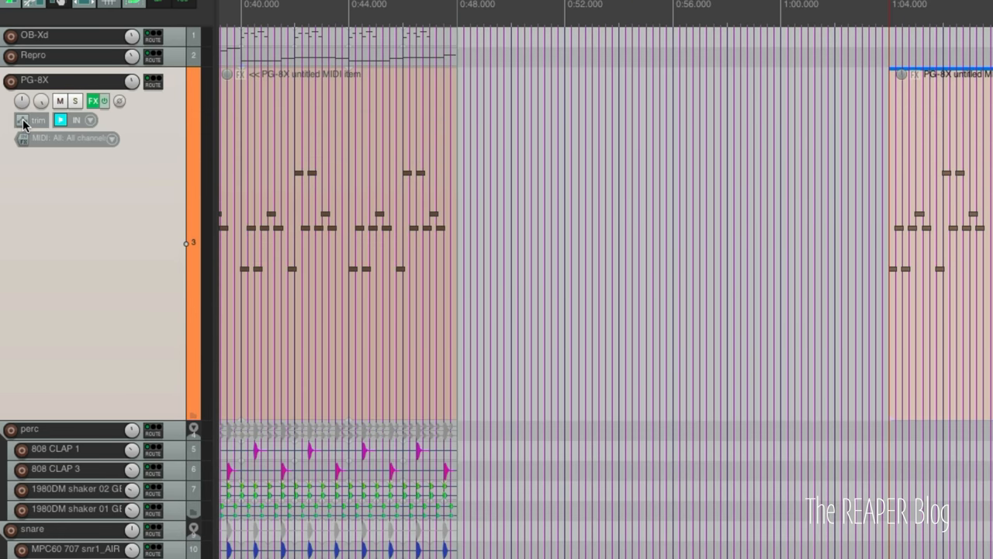
# - Switch the PG-8X track's automation mode to Latch from its envelope button
pyautogui.click(34, 119)
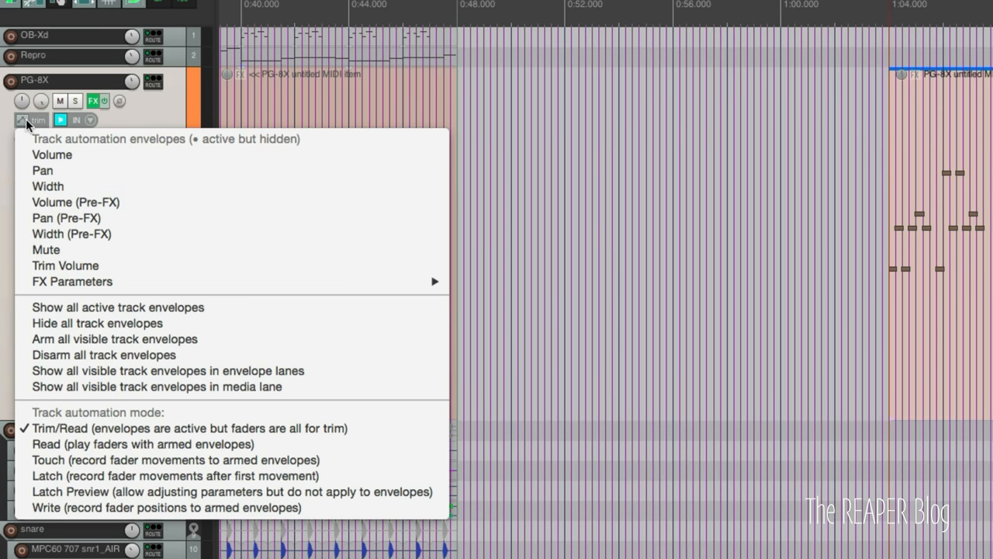
pyautogui.moveTo(72, 281)
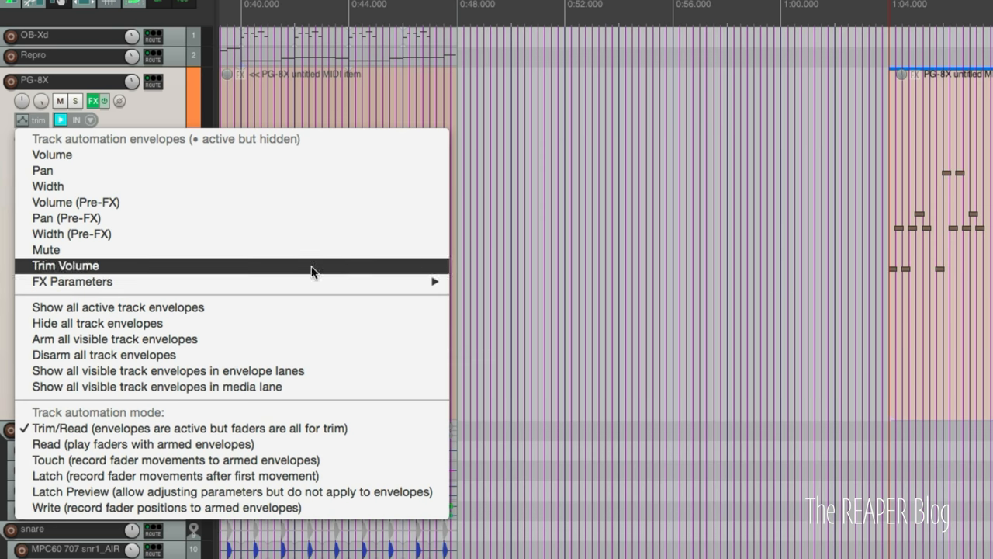
pyautogui.moveTo(217, 338)
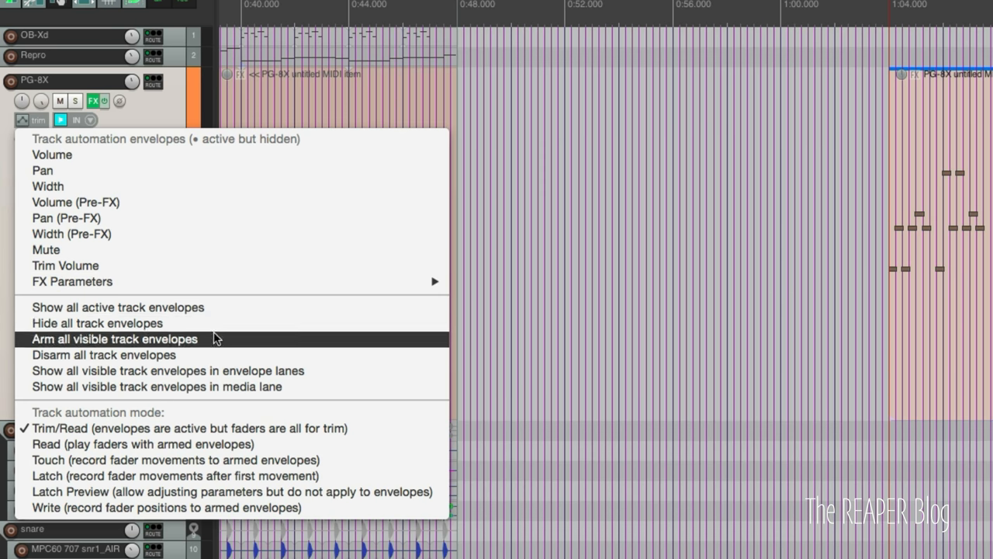
pyautogui.moveTo(74, 508)
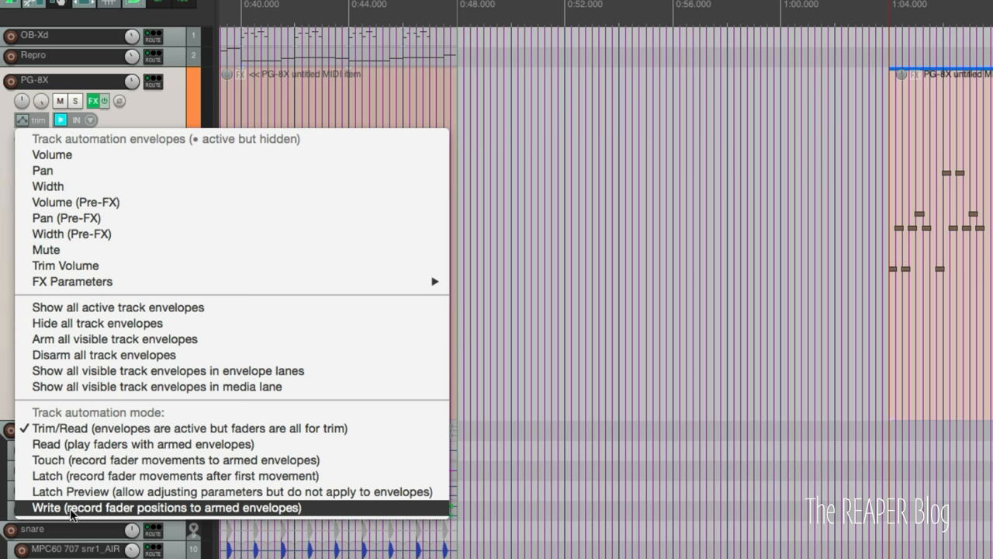
pyautogui.moveTo(91, 505)
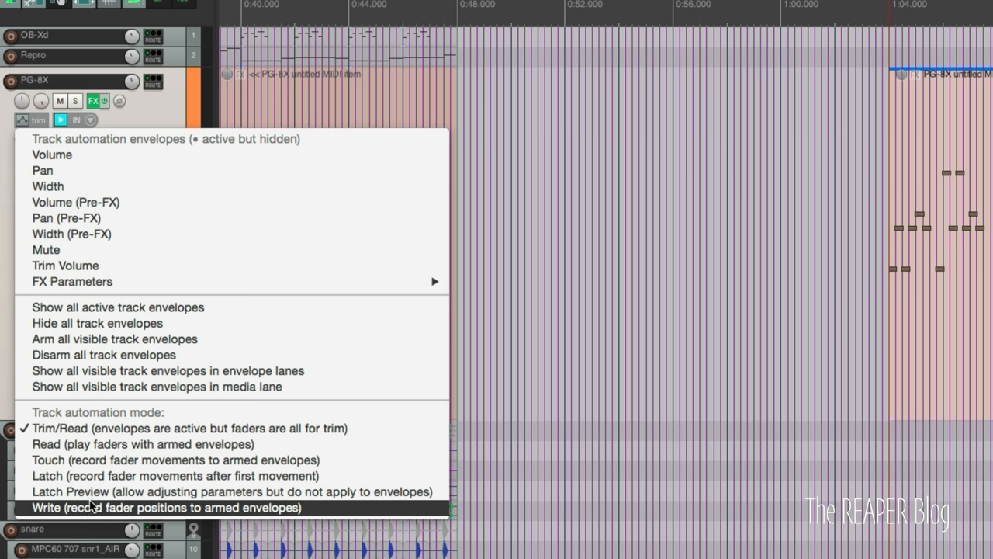
pyautogui.moveTo(108, 476)
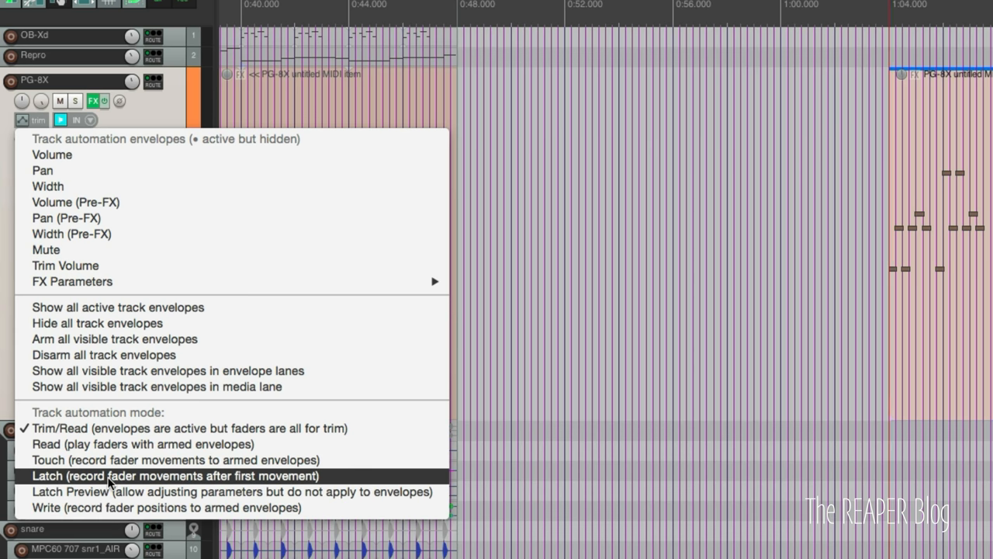
pyautogui.click(175, 475)
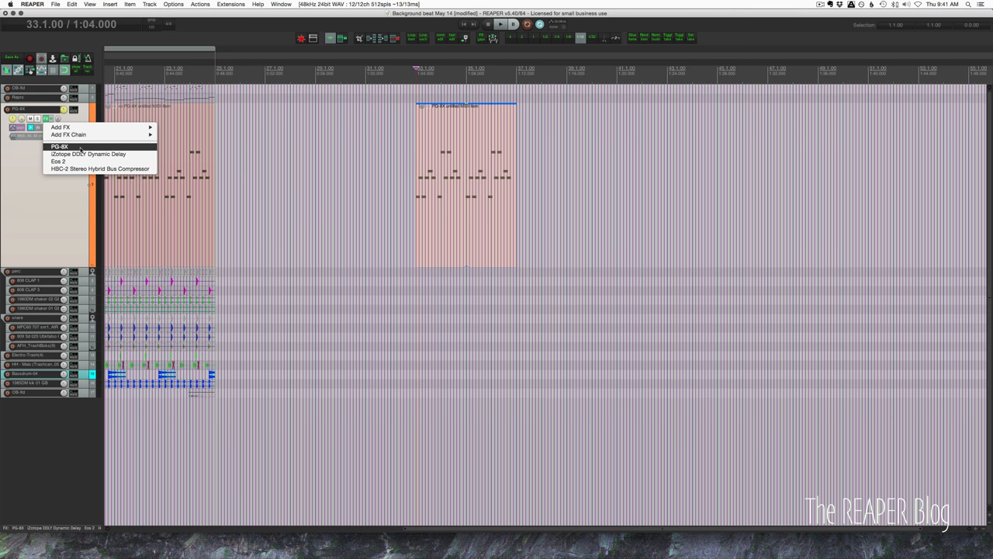
# - Bring up the PG-8X synth's plugin window from the track FX button
pyautogui.click(59, 147)
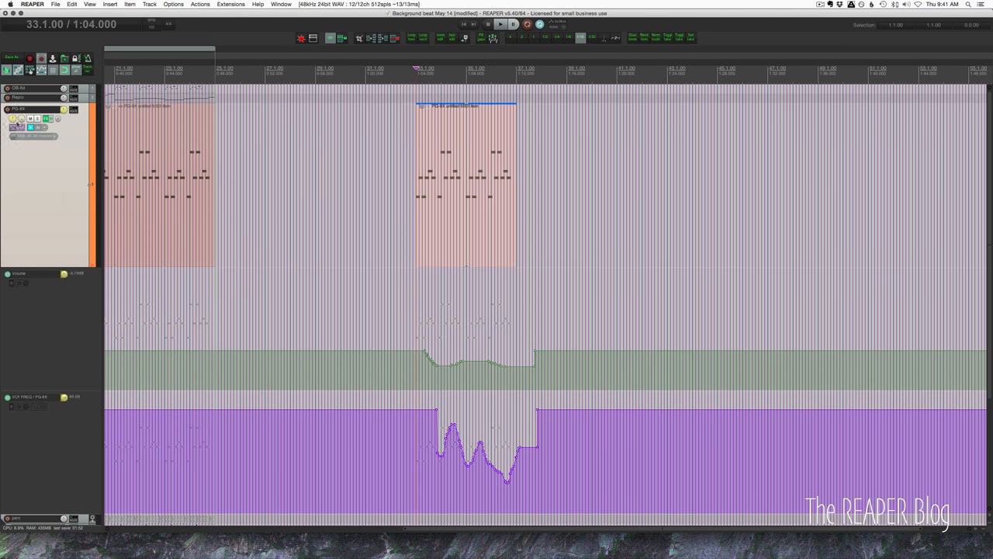
# - Switch the PG-8X track to Touch automation mode
pyautogui.click(15, 127)
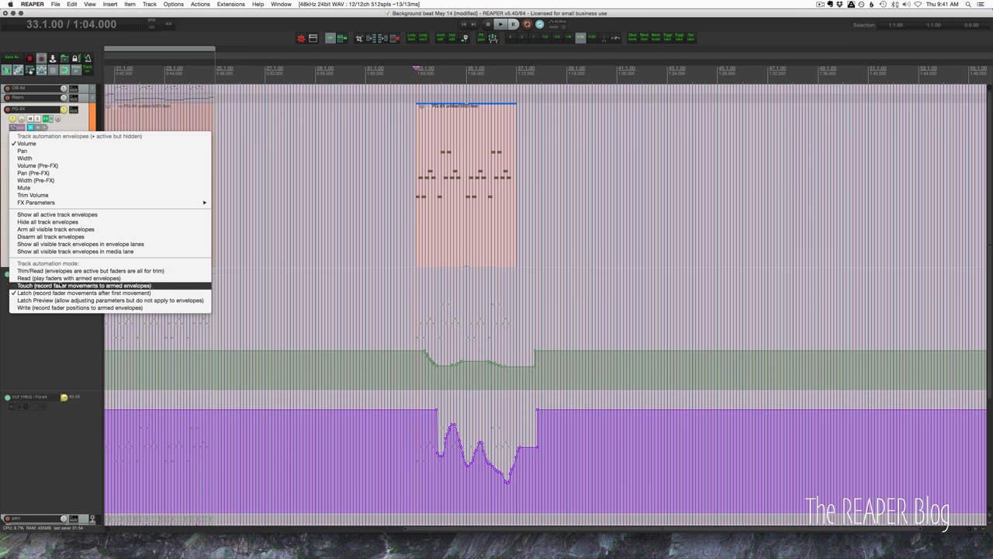
pyautogui.click(26, 142)
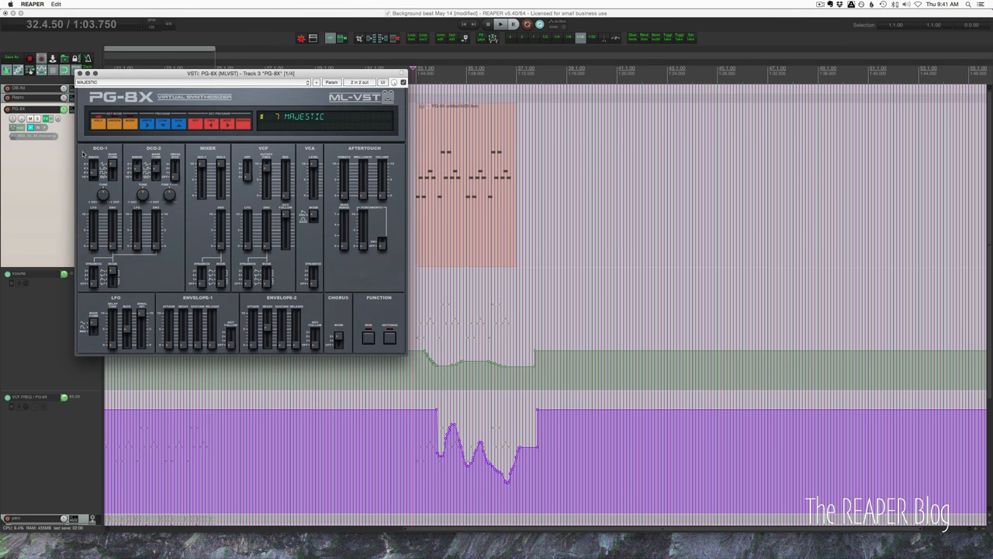
pyautogui.moveTo(431, 341)
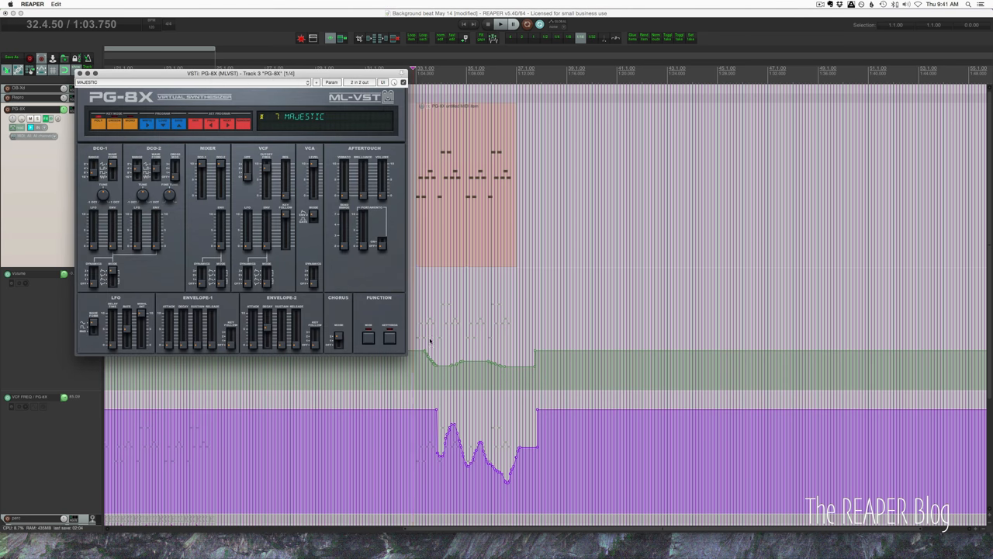
pyautogui.click(500, 24)
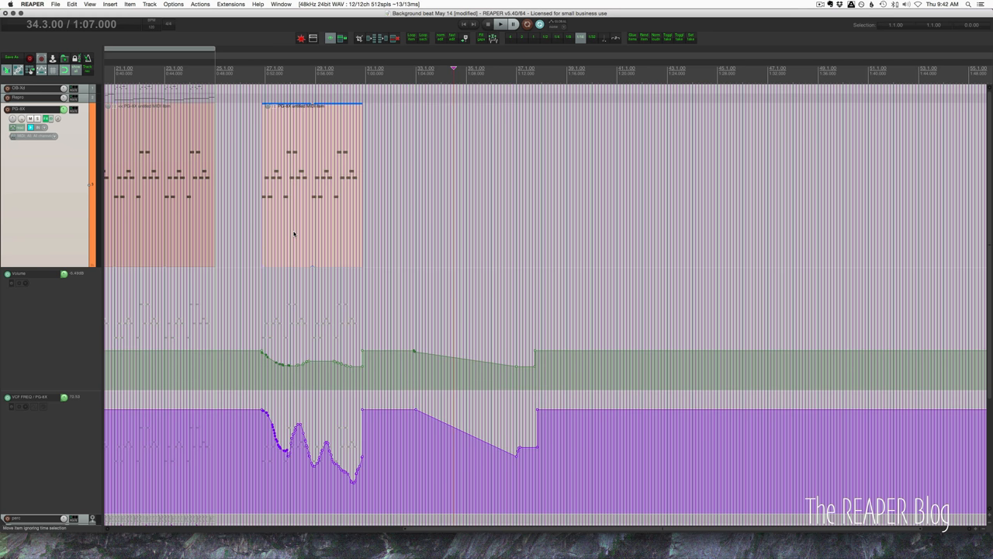
# - Drag the second PG-8X item back to bar 33 with its envelopes following
pyautogui.moveTo(310, 178); pyautogui.dragTo(501, 179)
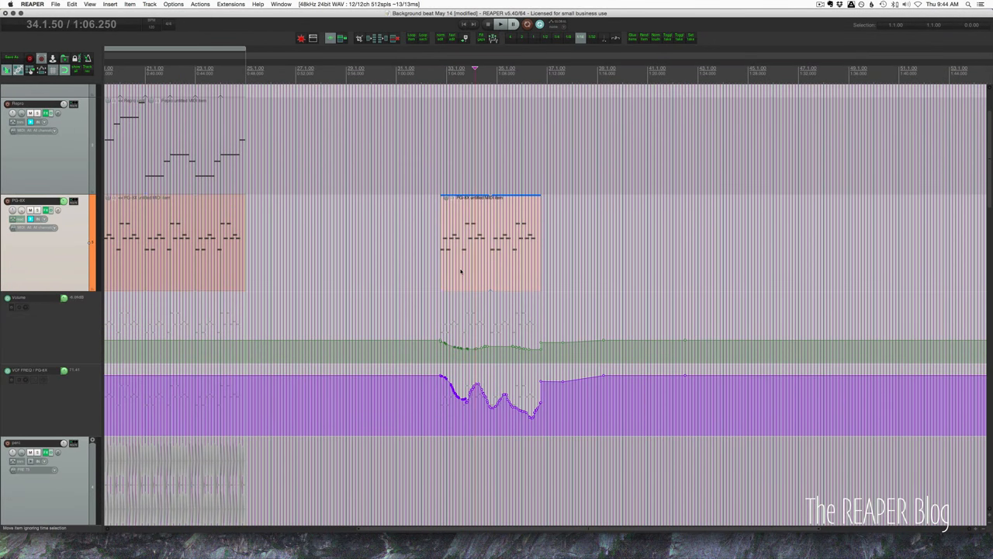
# - Drag the PG-8X item earlier, down and along the perc track, then return it, automation staying put
pyautogui.moveTo(489, 244); pyautogui.dragTo(376, 245)
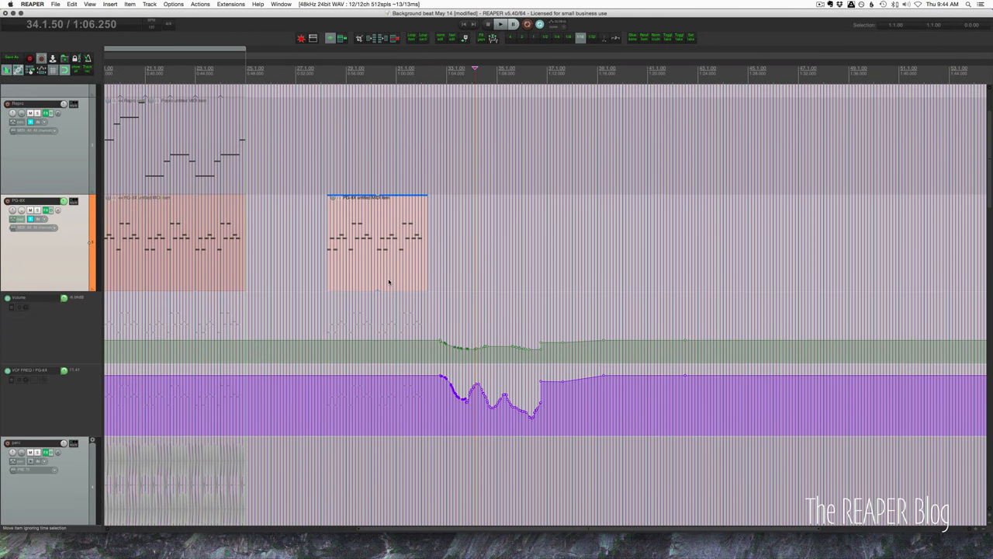
pyautogui.moveTo(376, 244); pyautogui.dragTo(458, 245)
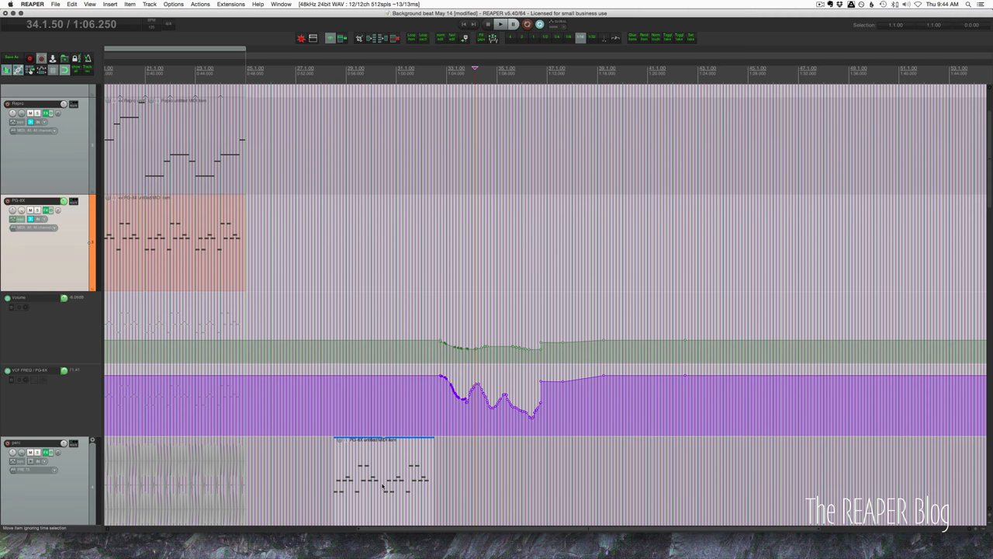
pyautogui.moveTo(384, 465); pyautogui.dragTo(671, 466)
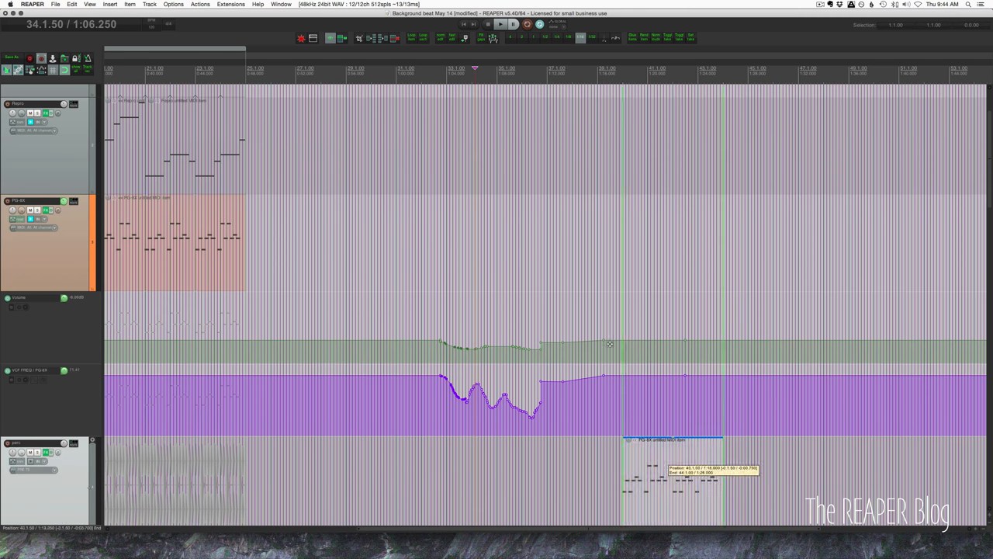
pyautogui.moveTo(671, 466); pyautogui.dragTo(493, 225)
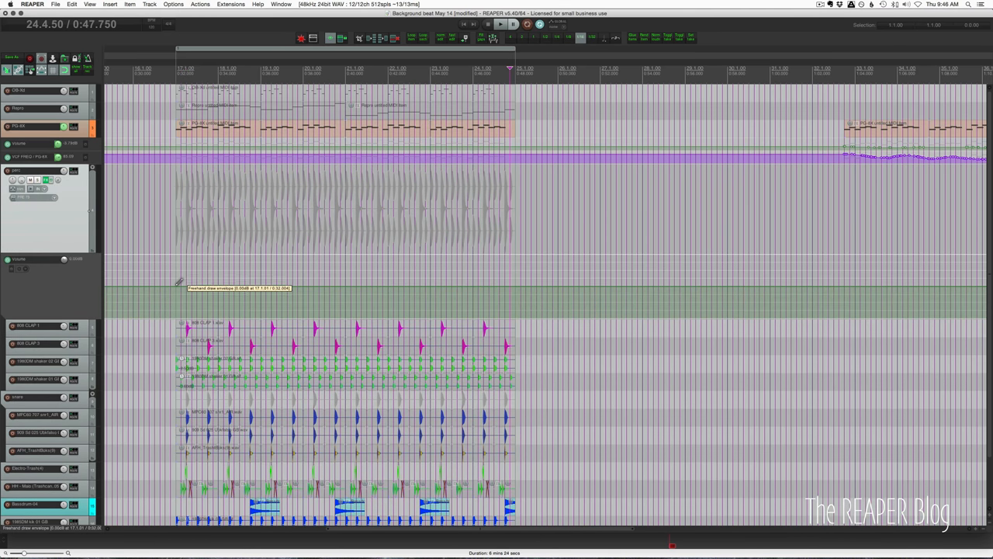
# - Freehand-draw a wavy volume curve on the perc track between bars 17 and 25
pyautogui.moveTo(178, 291); pyautogui.dragTo(497, 299)
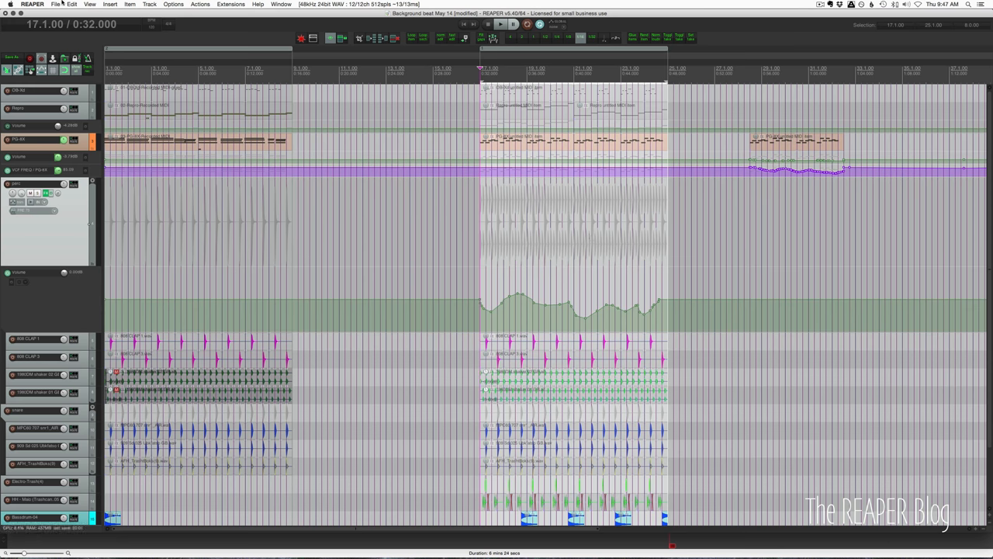
# - Insert an empty item on perc spanning the bar 17–25 time selection
pyautogui.click(110, 4)
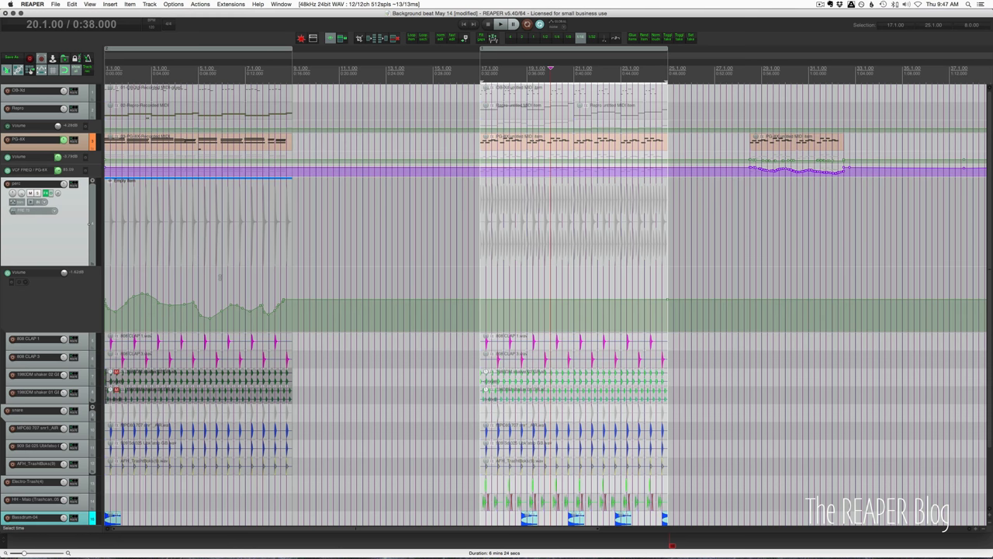
pyautogui.moveTo(67, 240)
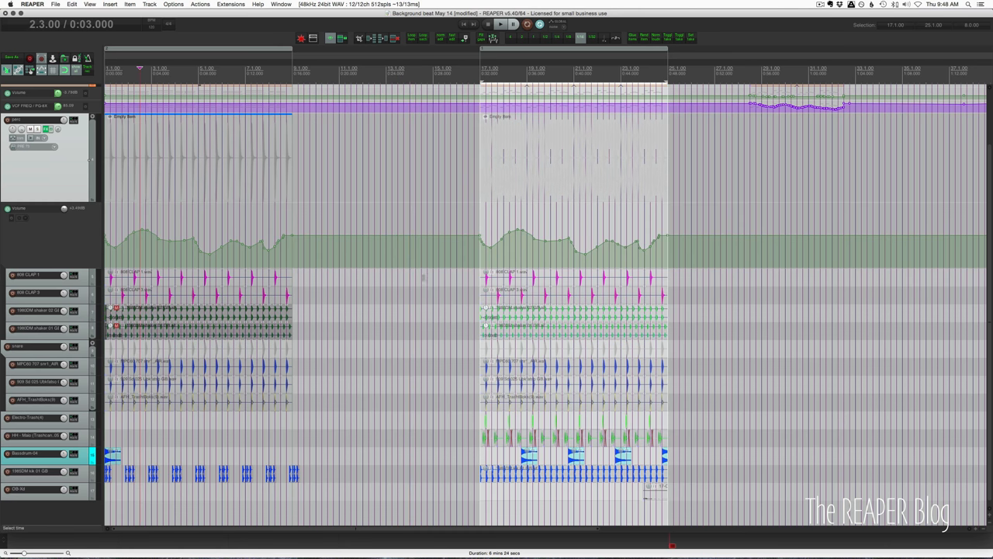
pyautogui.moveTo(329, 207)
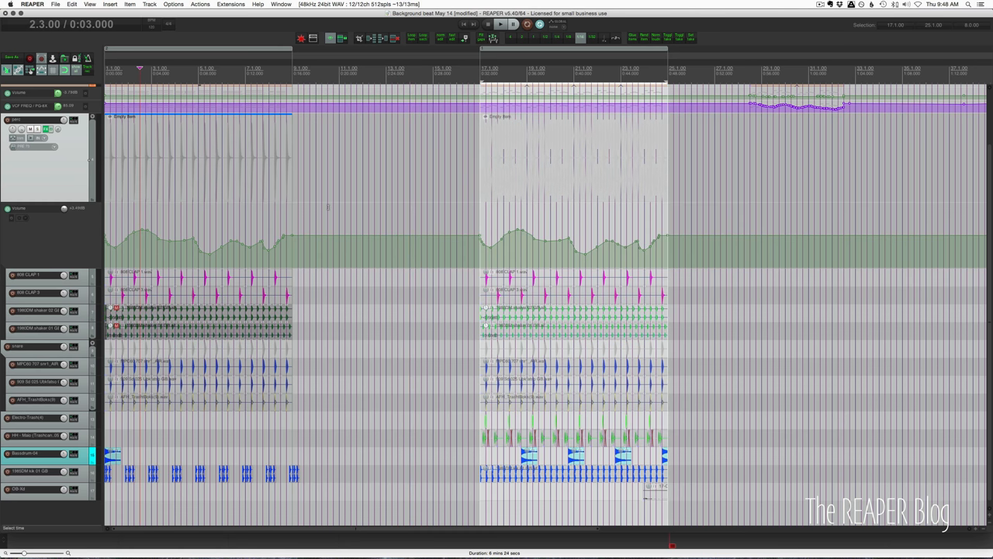